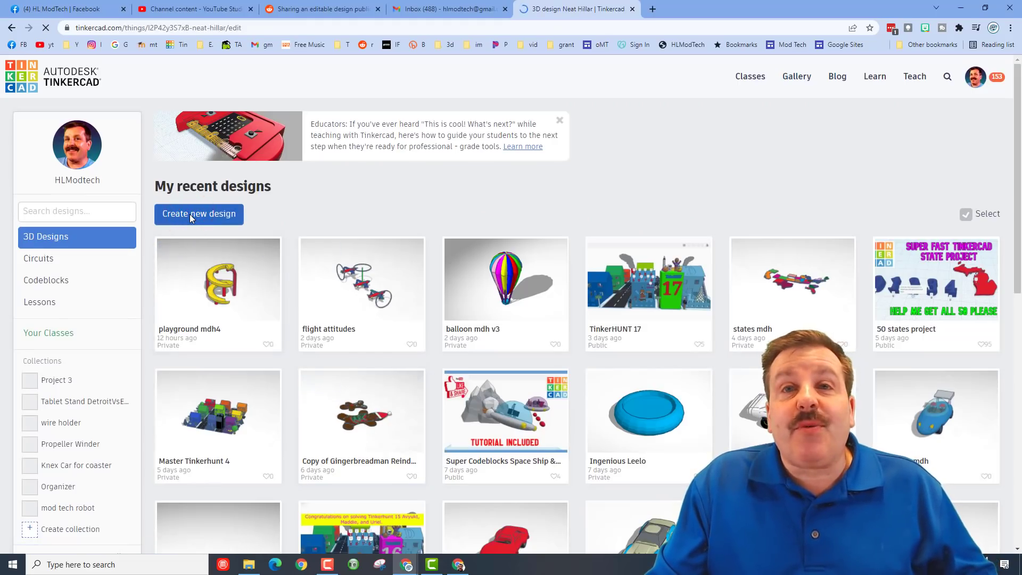
- Start a new blank design, 'balloon v4', and place a paraboloid on the workplane
click(198, 214)
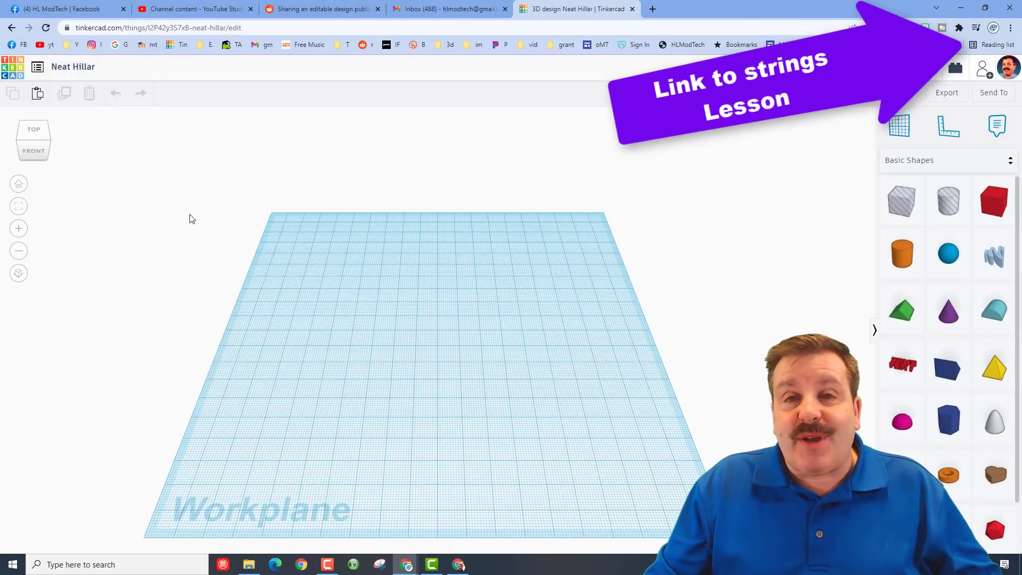
click(73, 66)
text(balloon v4)
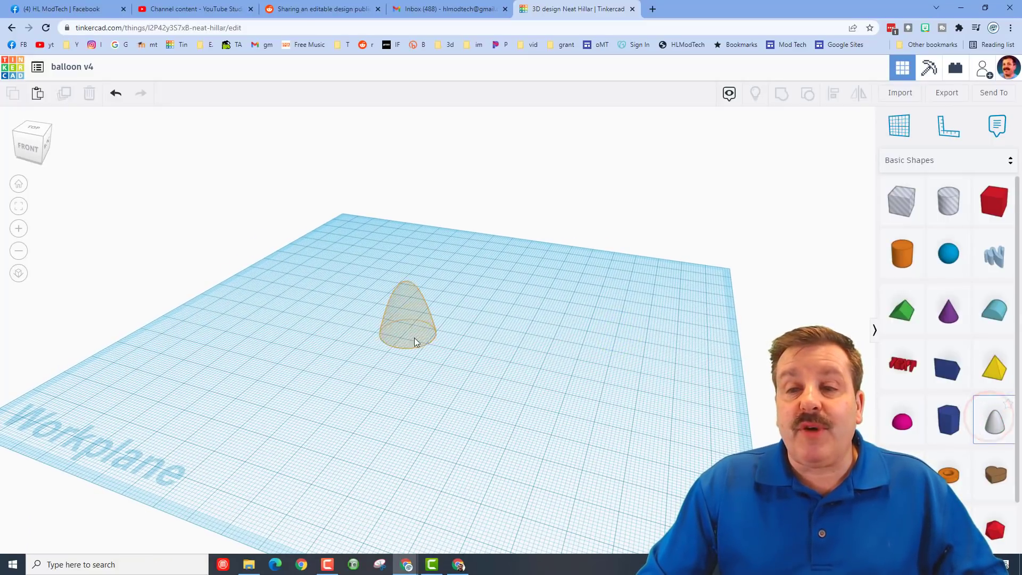
- Rotate the paraboloid 180° upside down and resize it into a tall, narrow shape
click(410, 319)
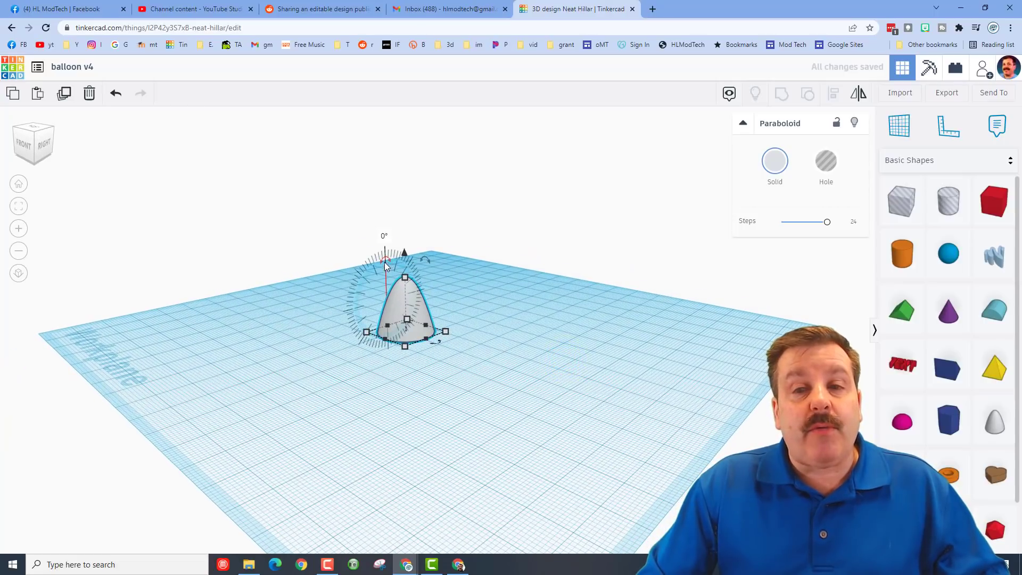
click(32, 131)
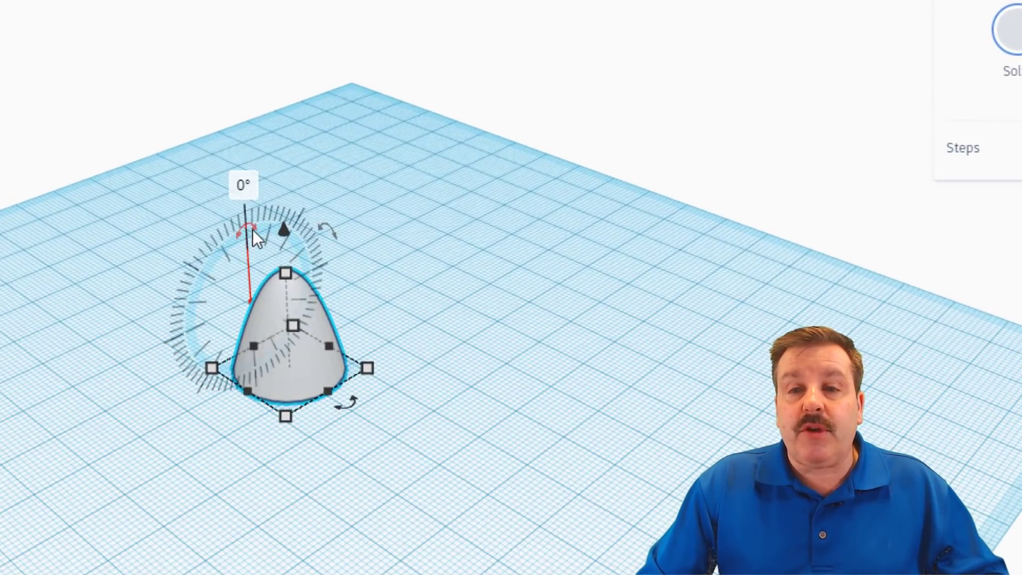
drag(246, 228, 232, 306)
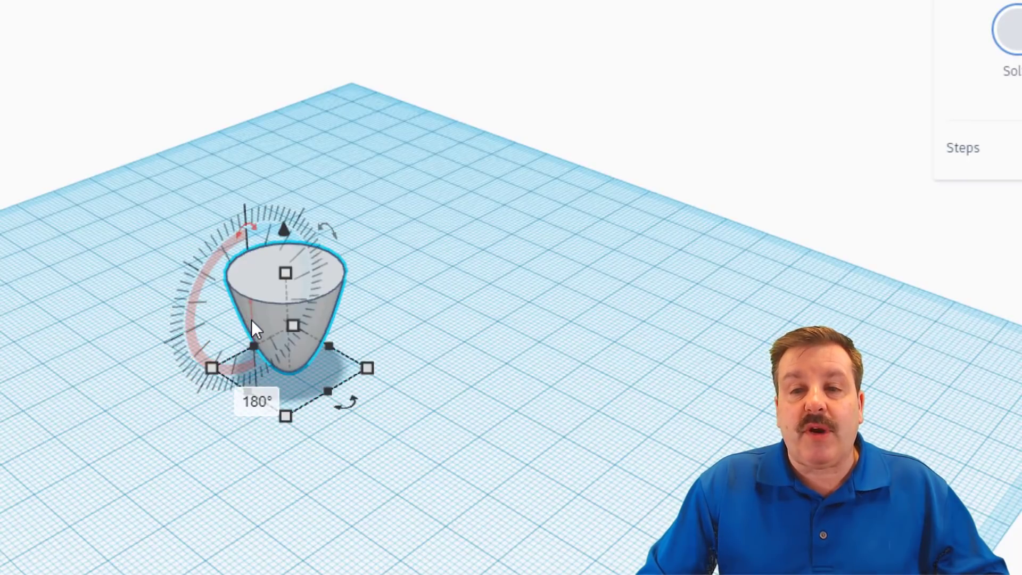
click(256, 400)
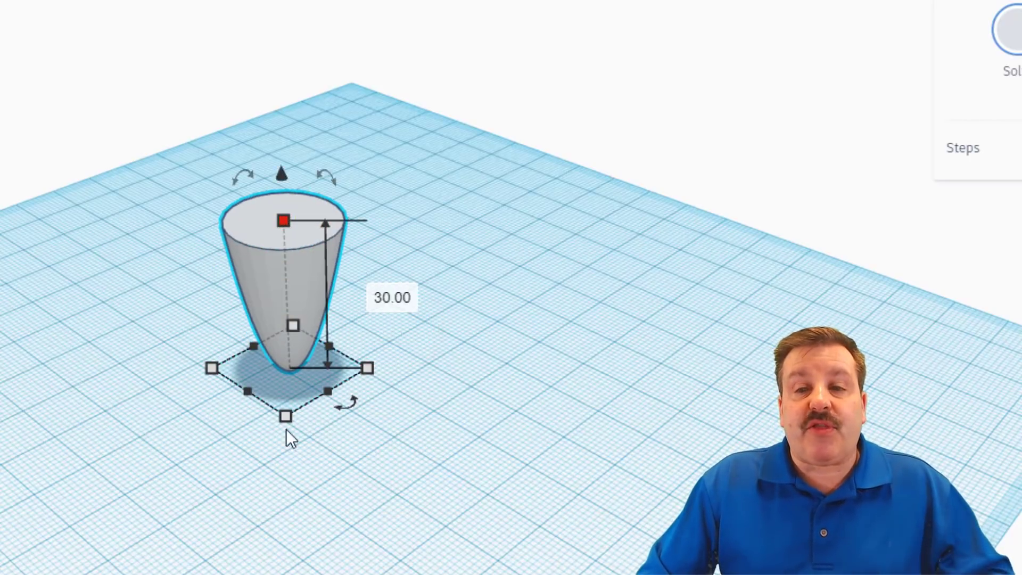
click(285, 415)
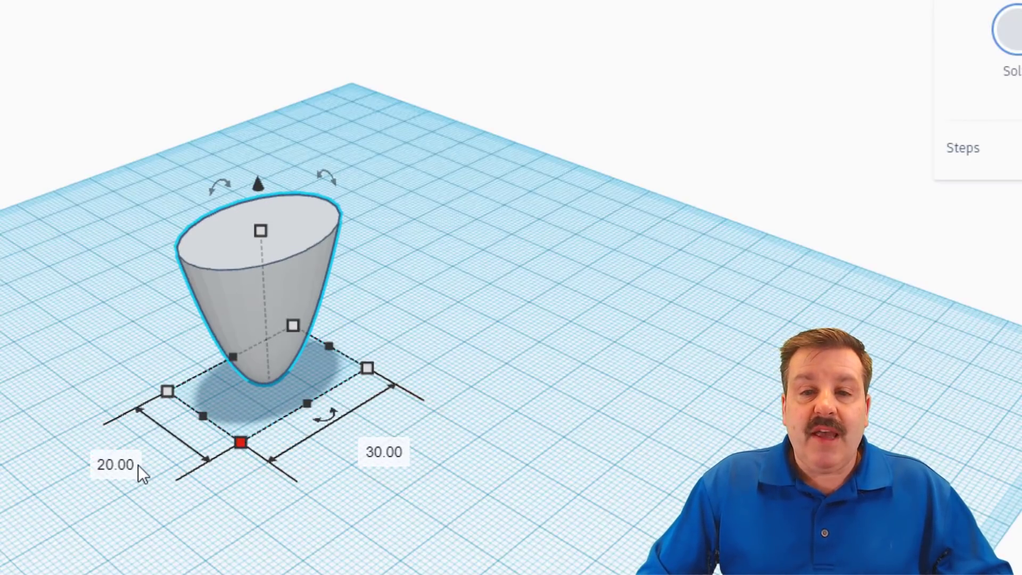
click(115, 464)
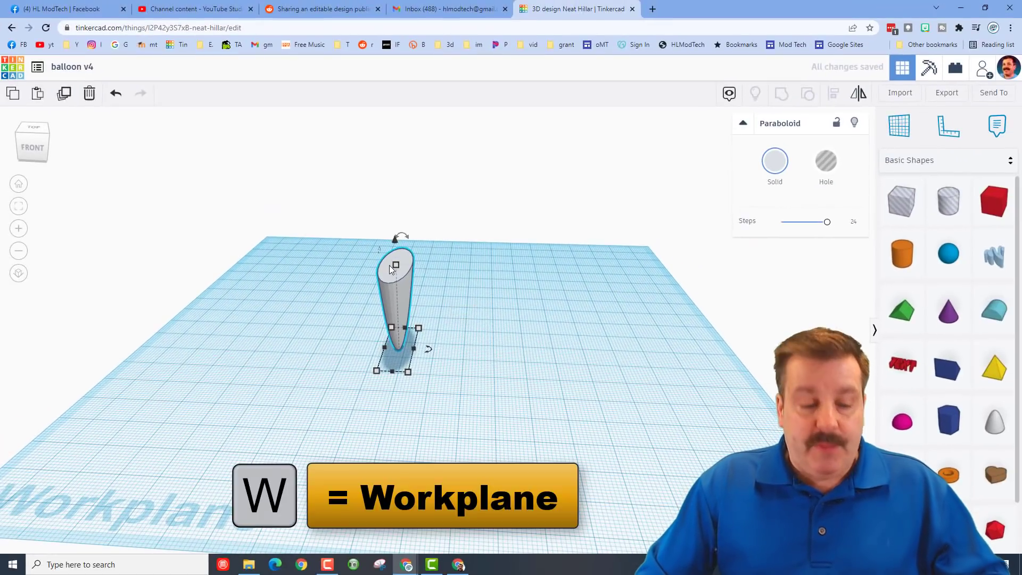
- Place a workplane on the paraboloid's top and group the dome cap into one body
click(900, 125)
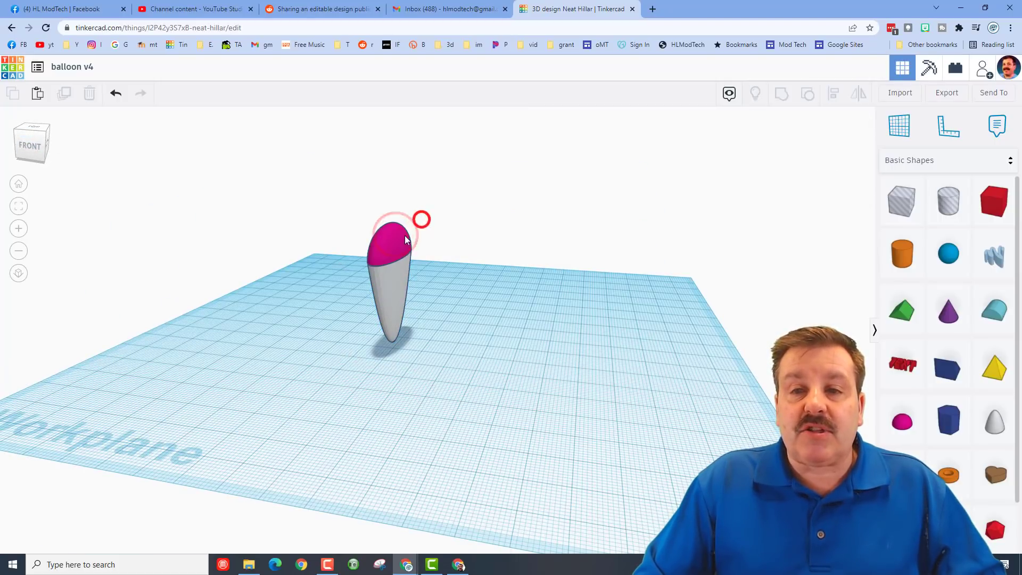
click(391, 245)
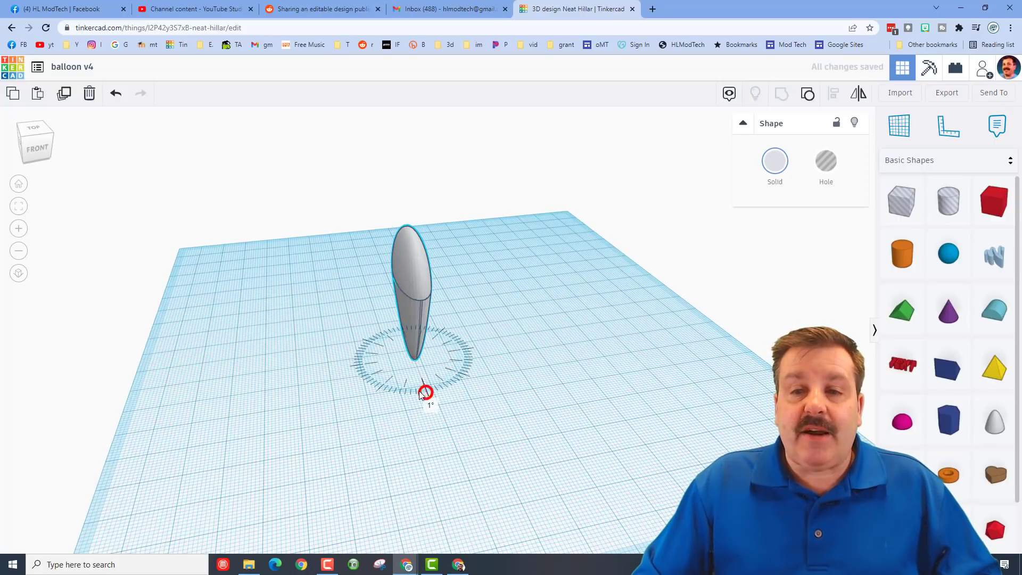
- Rotate a panel copy 20° and repeat it with Ctrl+D around the circle
drag(425, 394, 409, 407)
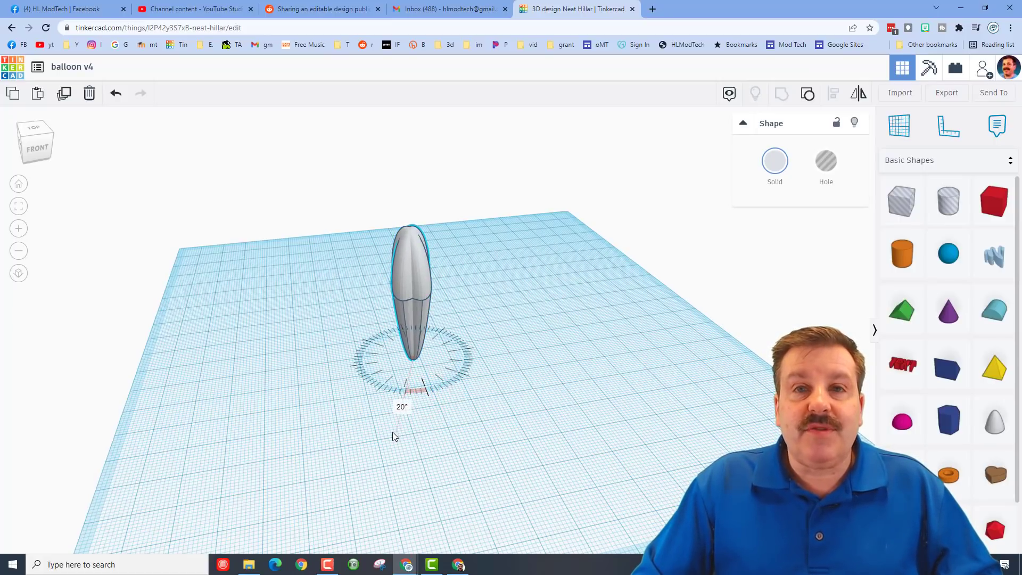
key(ctrl+d)
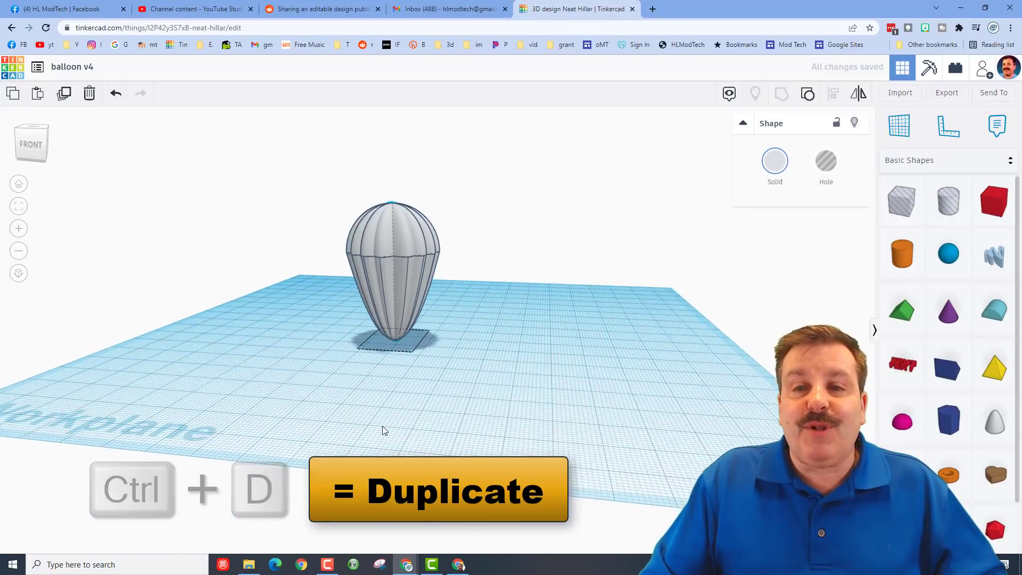
click(456, 372)
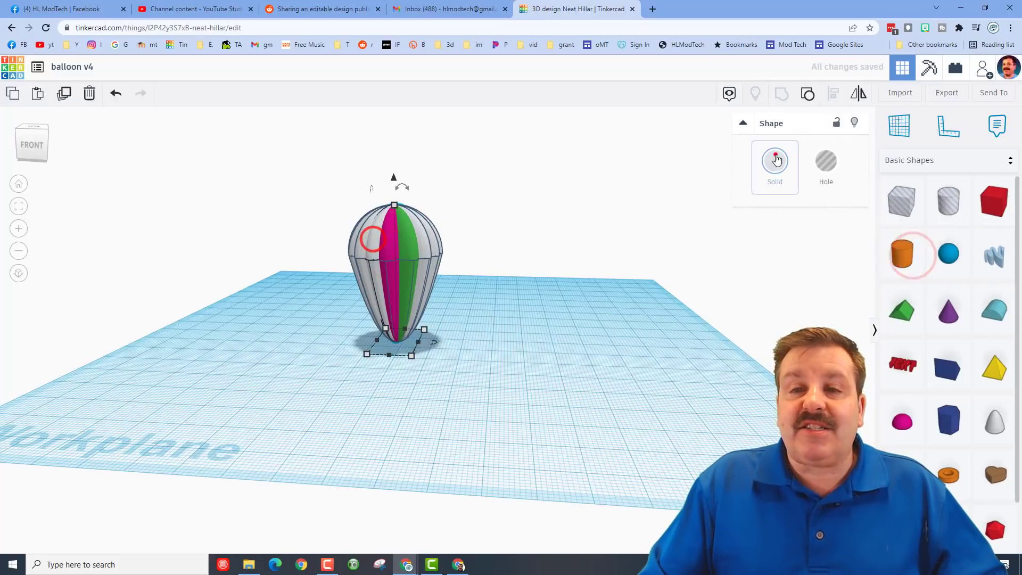
- Give the balloon panels different preset Solid colours
click(775, 159)
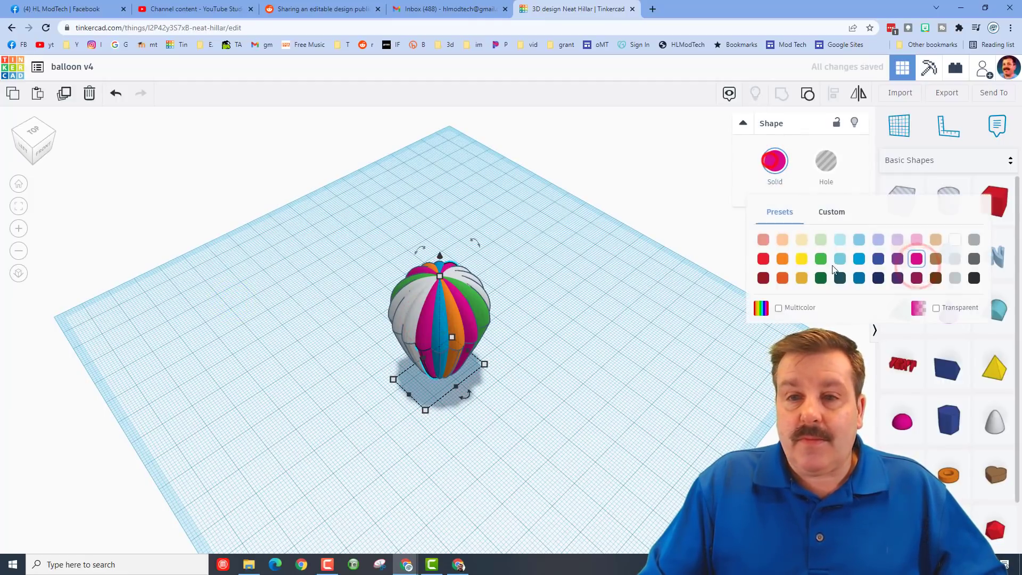
click(954, 259)
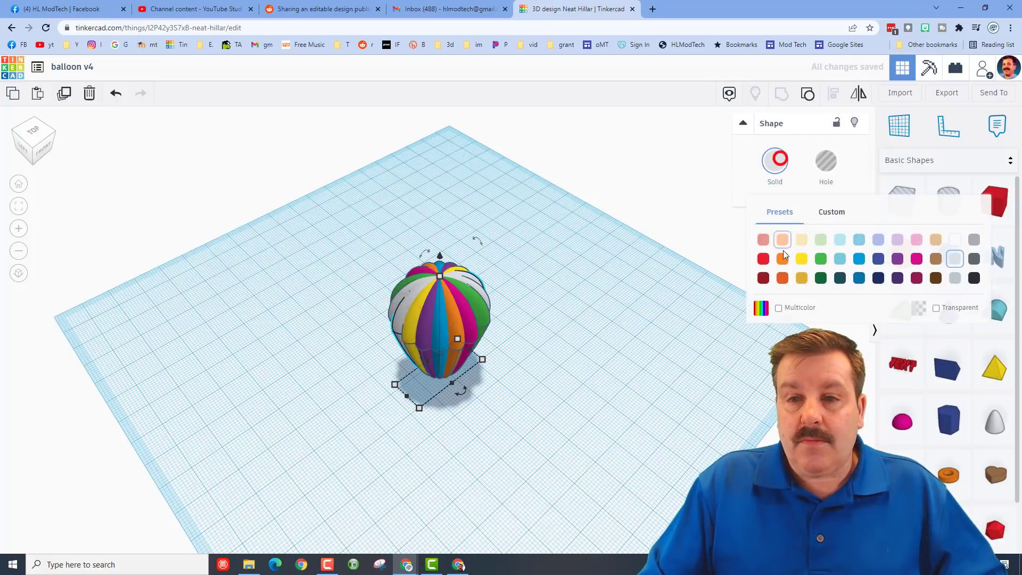
click(774, 160)
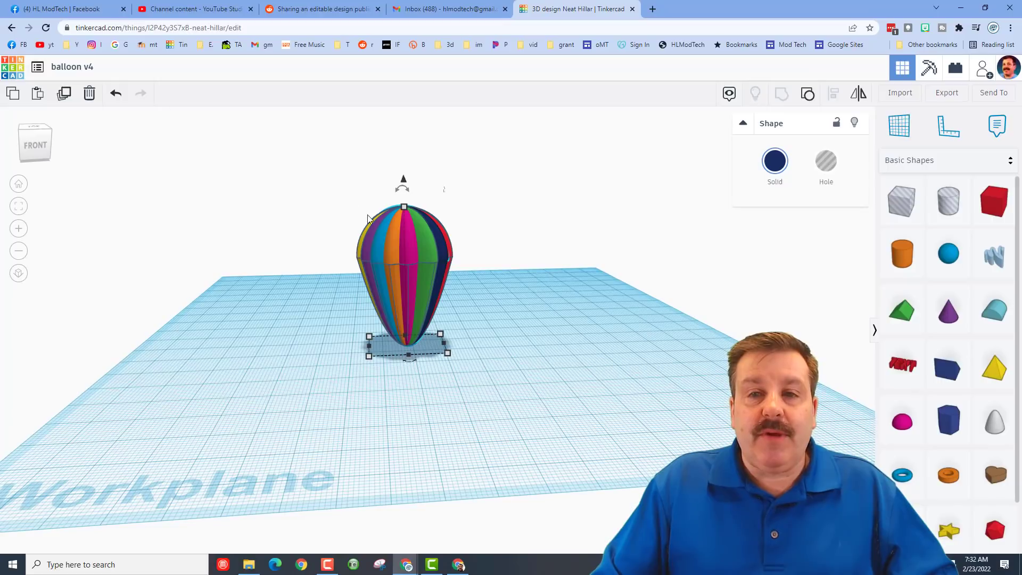
- Raise the selected balloon and list all Shape Generators, opening the generator catalog
key(ctrl+Up)
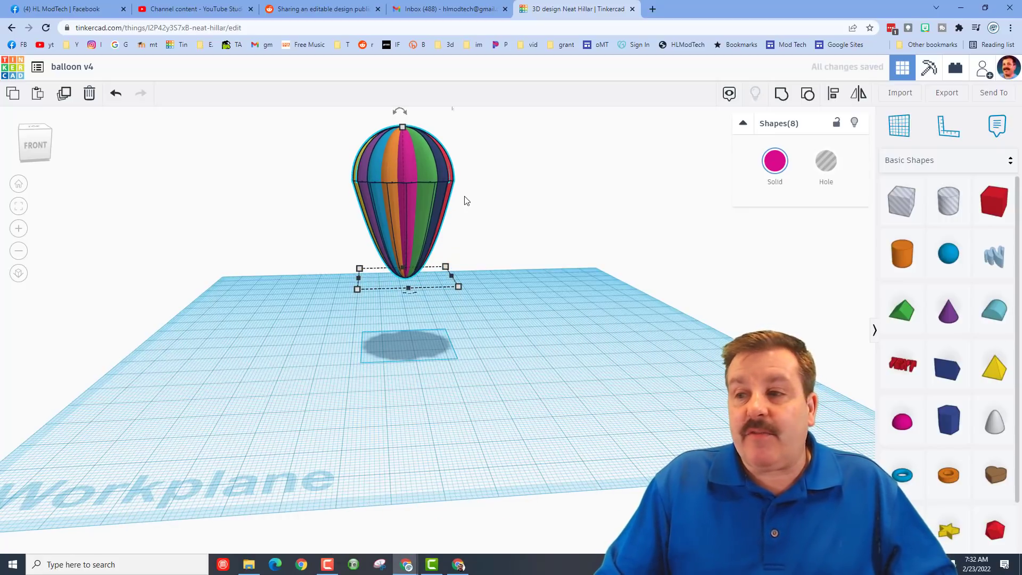
click(915, 160)
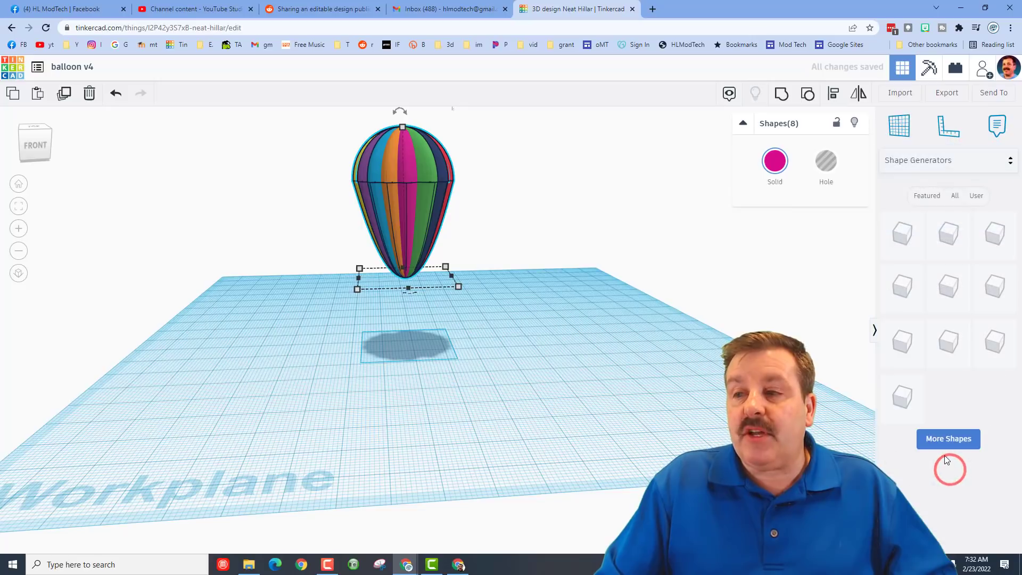
click(926, 195)
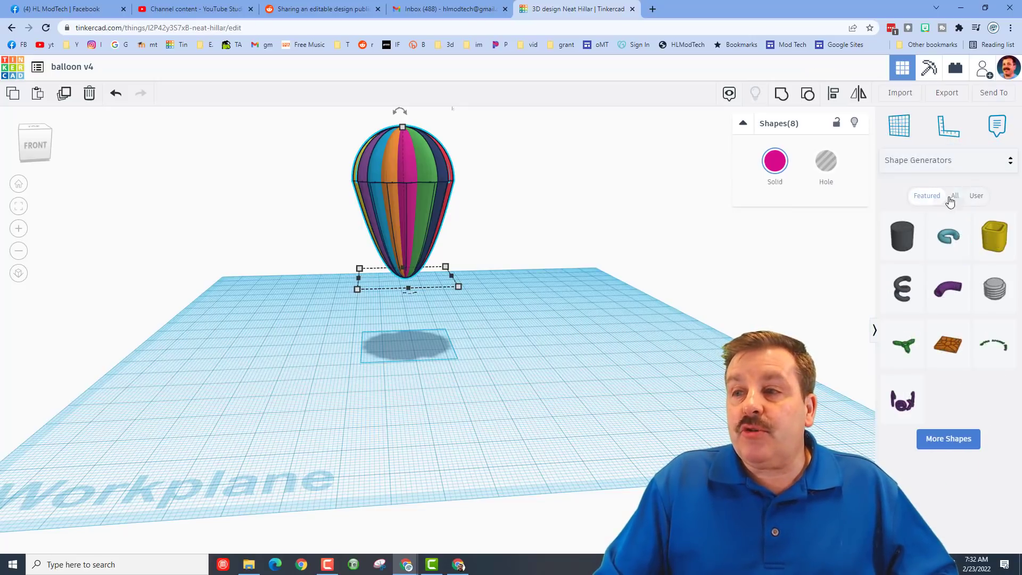
click(954, 195)
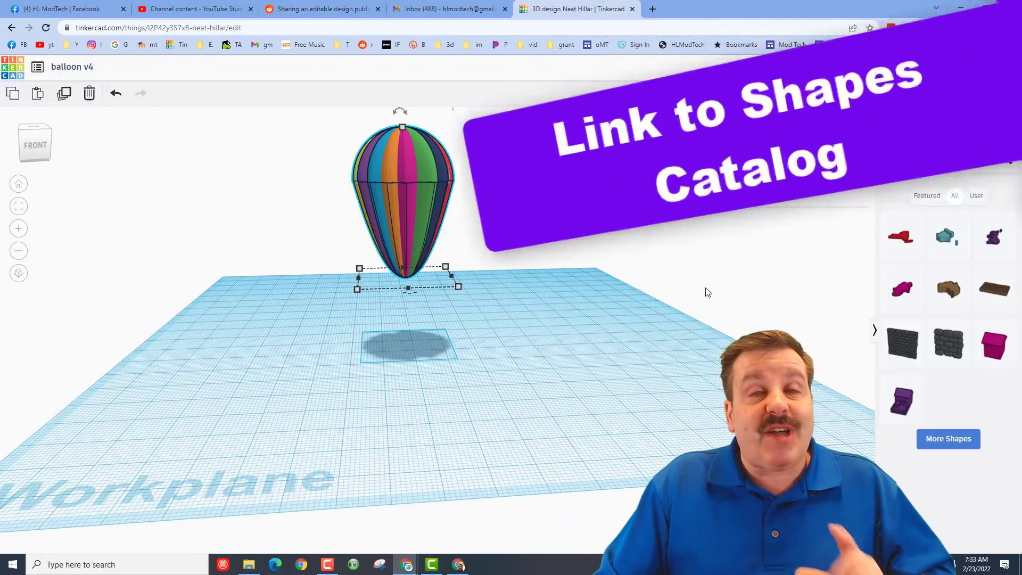
click(703, 9)
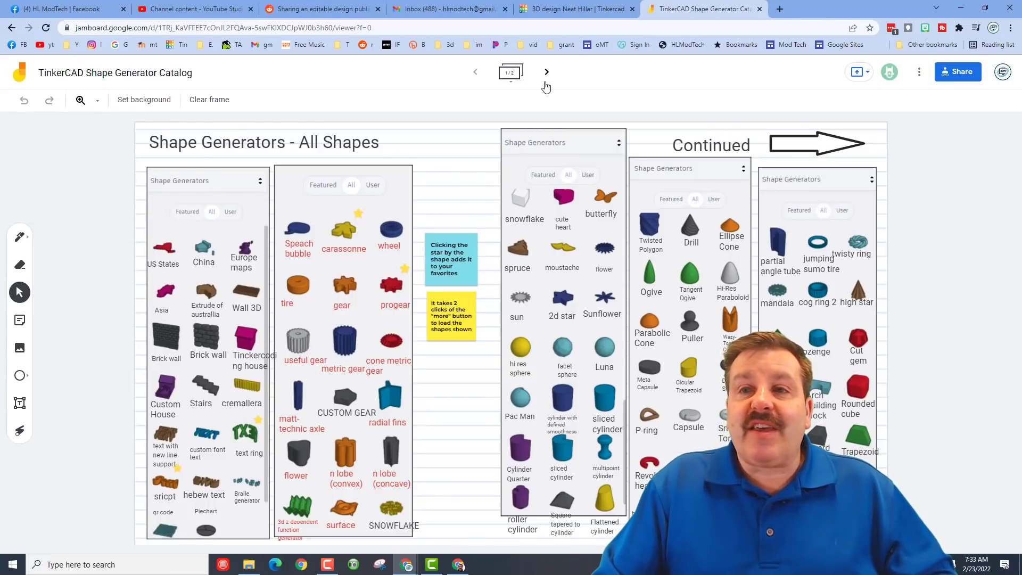
- View both catalog pages in Jamboard, then return to the Tinkercad balloon design
click(476, 71)
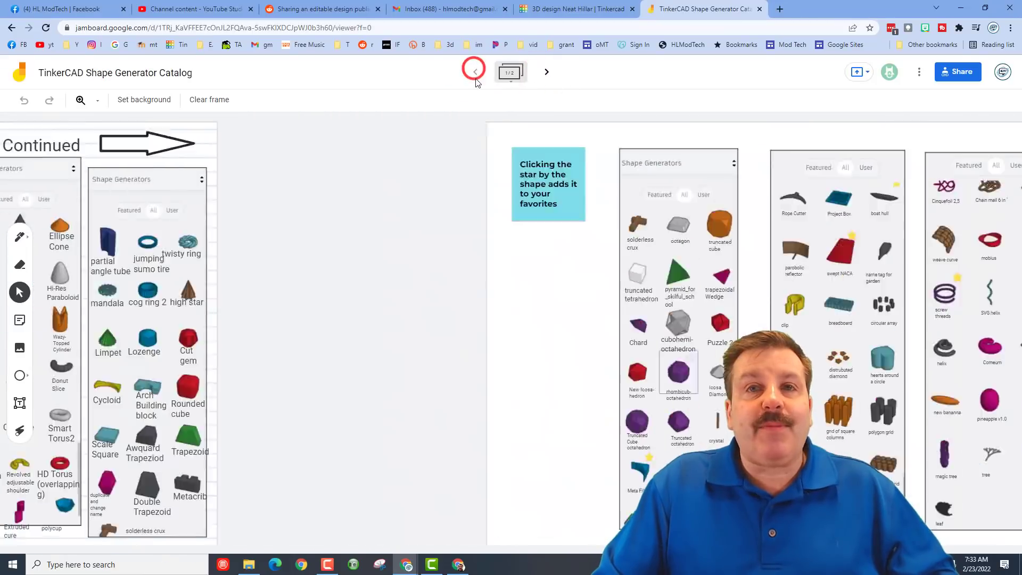
click(473, 72)
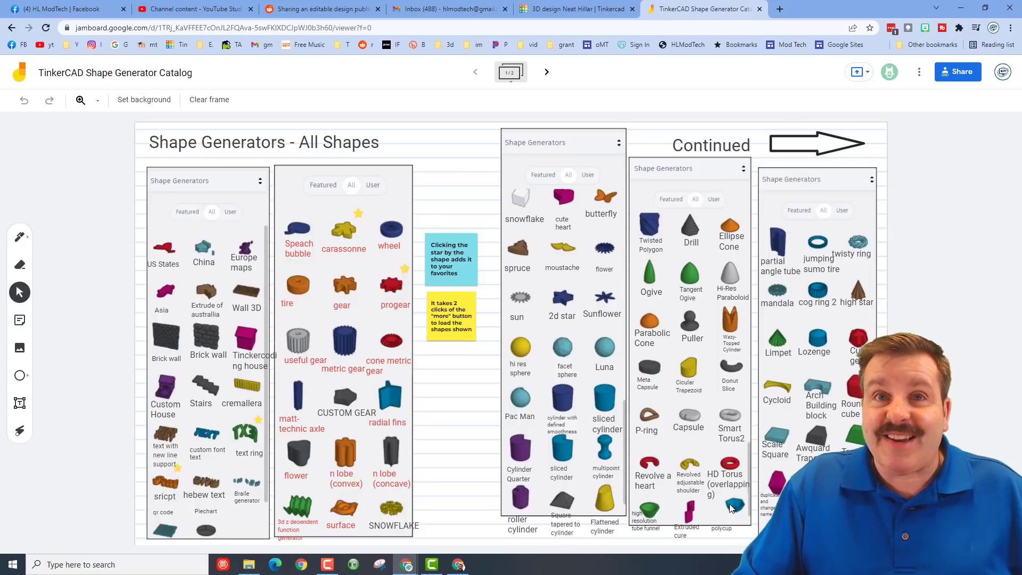
click(576, 9)
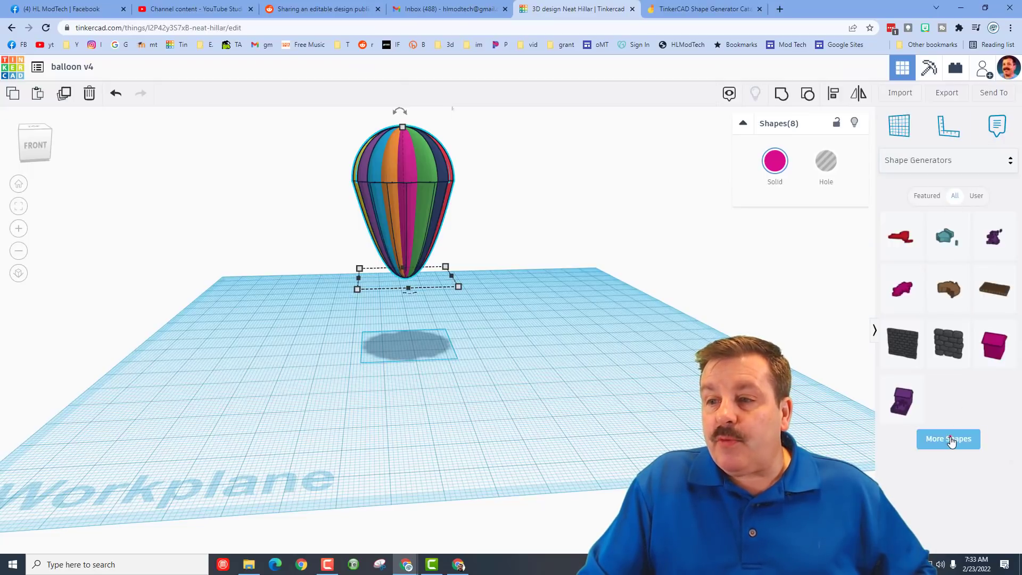
- Load more shape generators and scroll down the list to the polycup
click(948, 438)
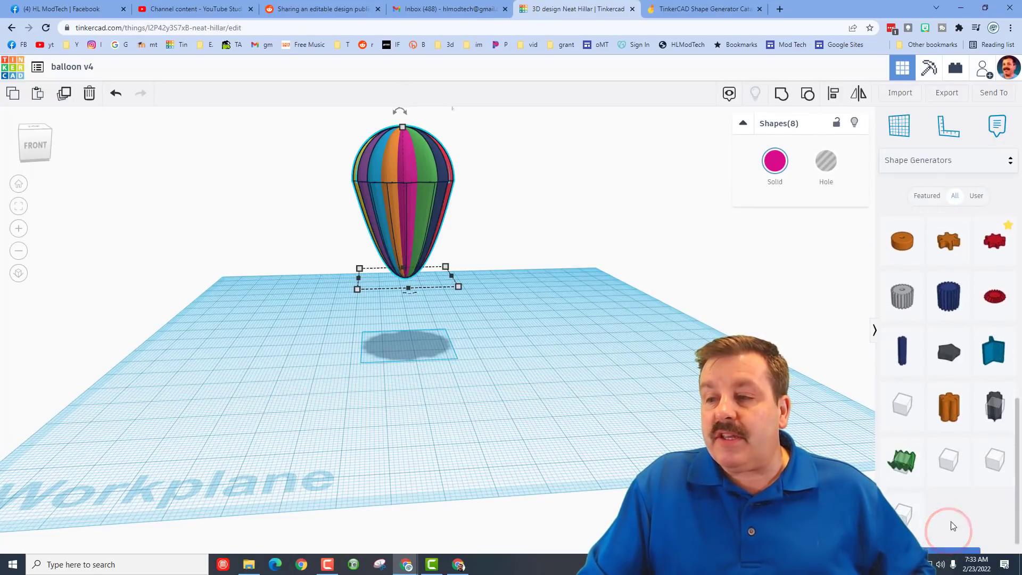
scroll(down, 3)
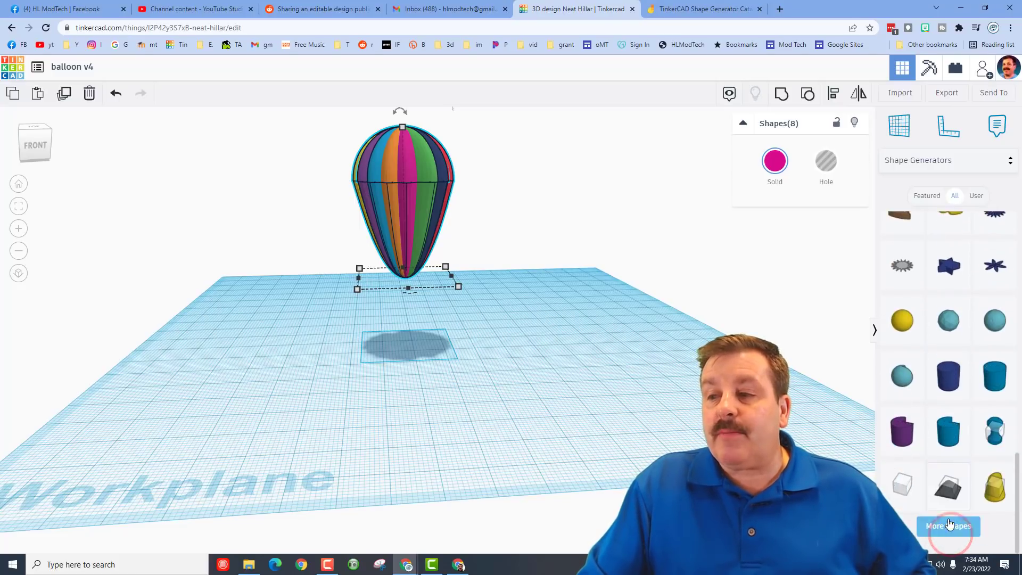
scroll(down, 3)
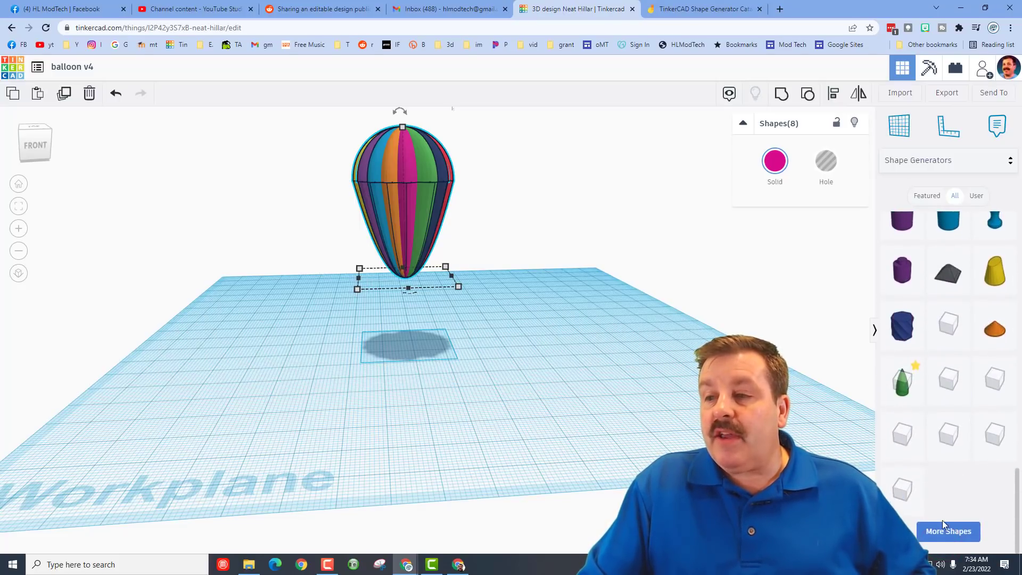
scroll(down, 3)
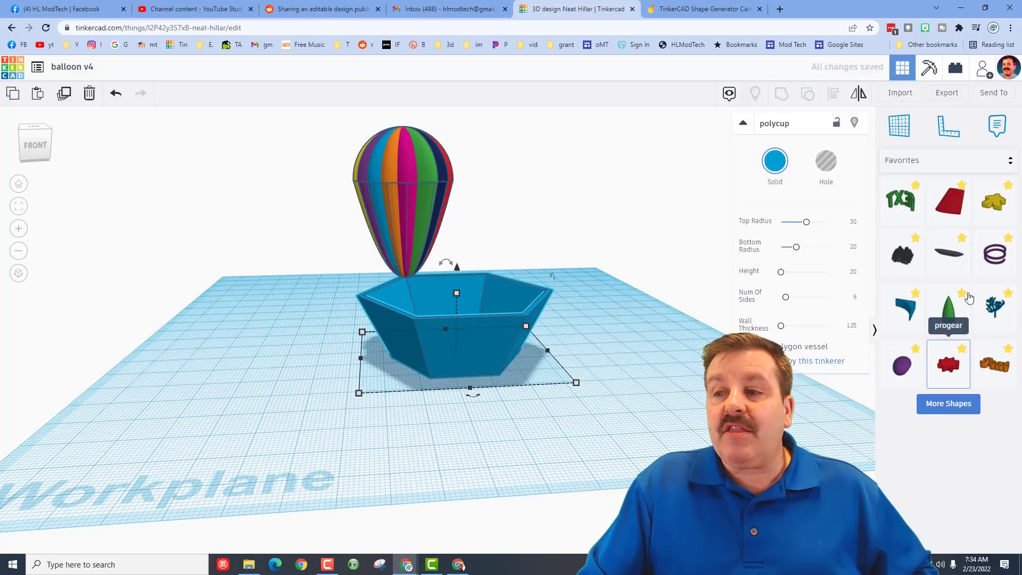
mouse_move(922, 419)
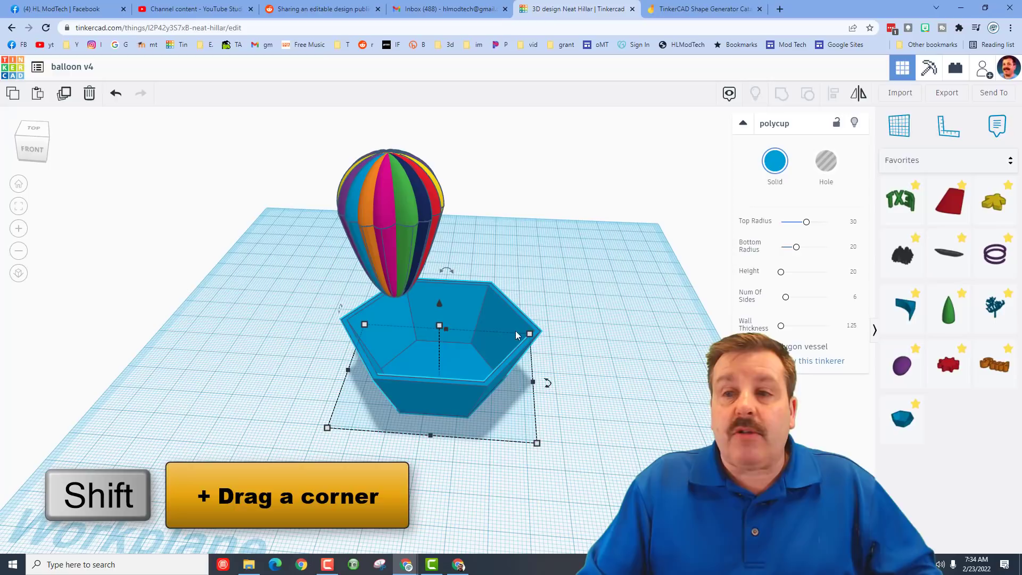
- Scale the polycup down into a small basket and pick the strings from Your Creations
drag(537, 443, 537, 444)
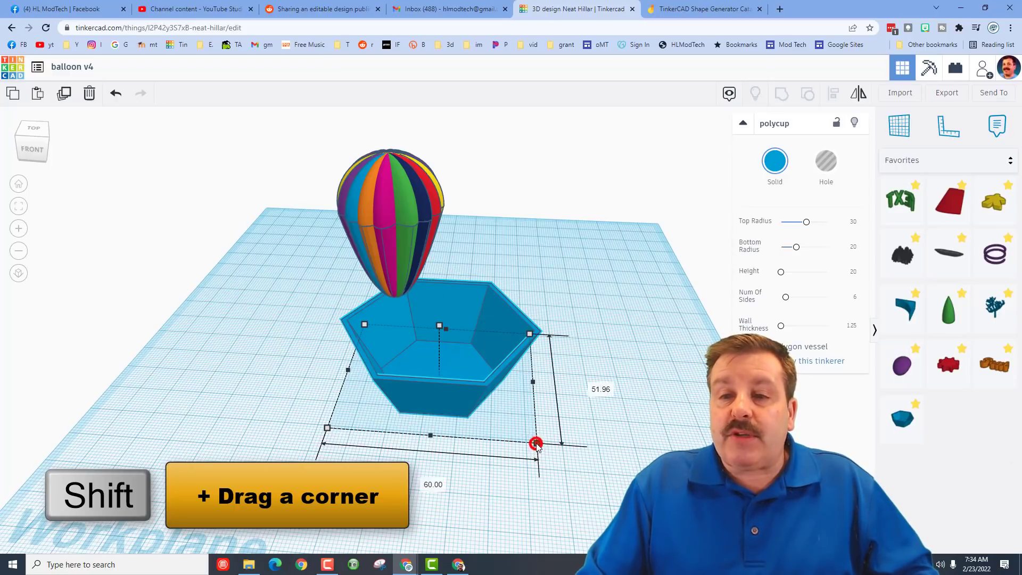
drag(535, 443, 419, 362)
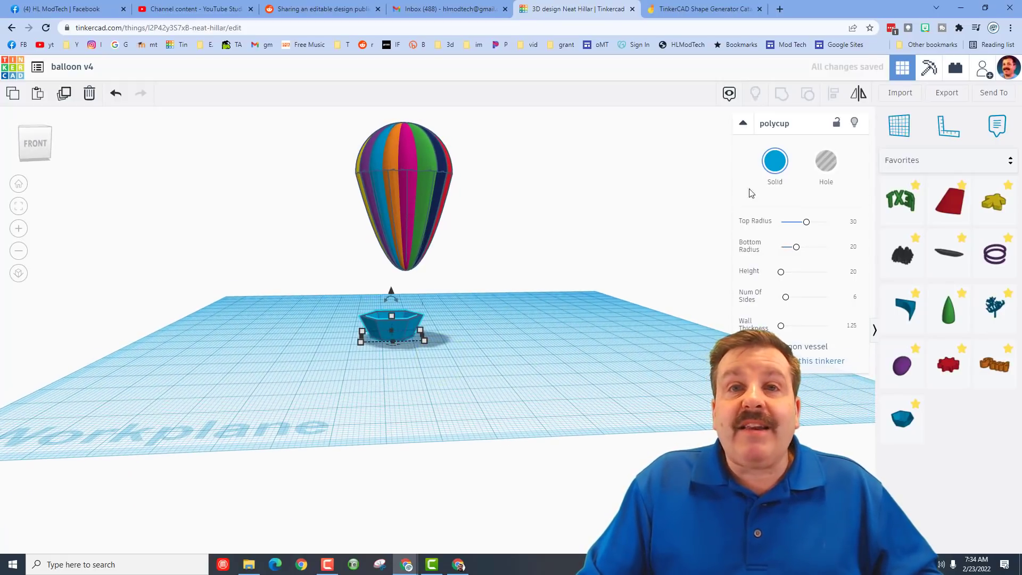
click(901, 160)
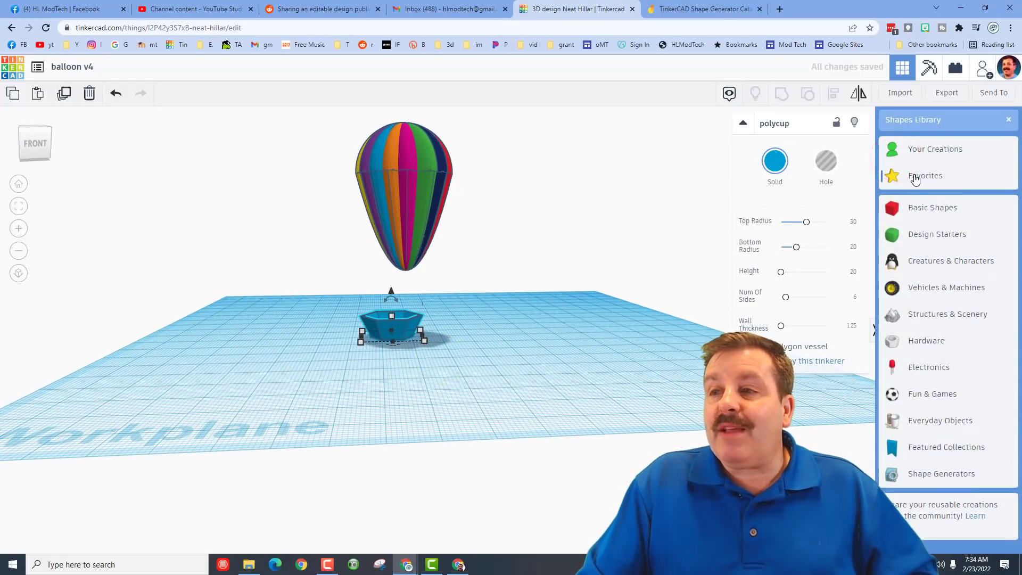
click(934, 149)
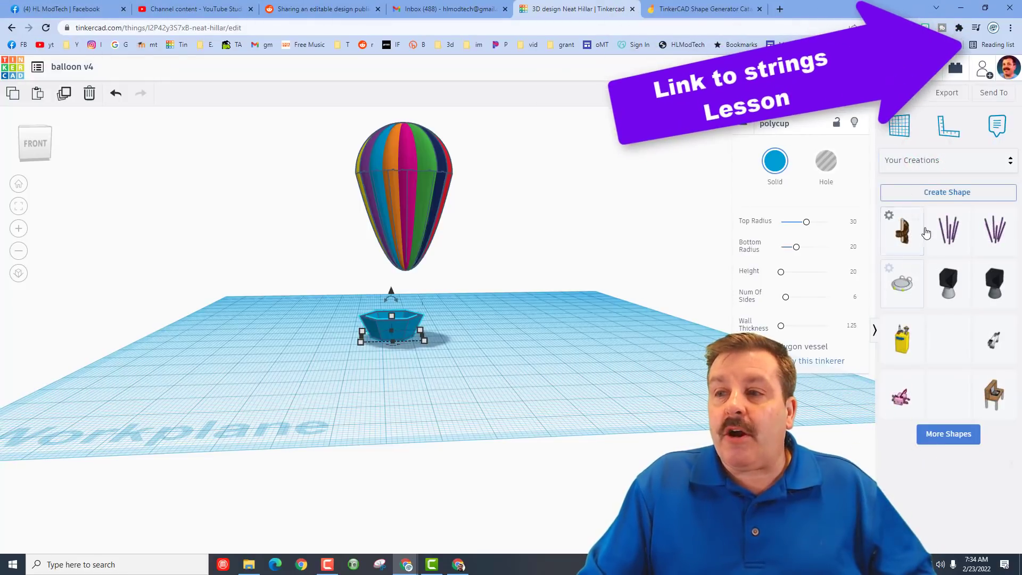
click(949, 231)
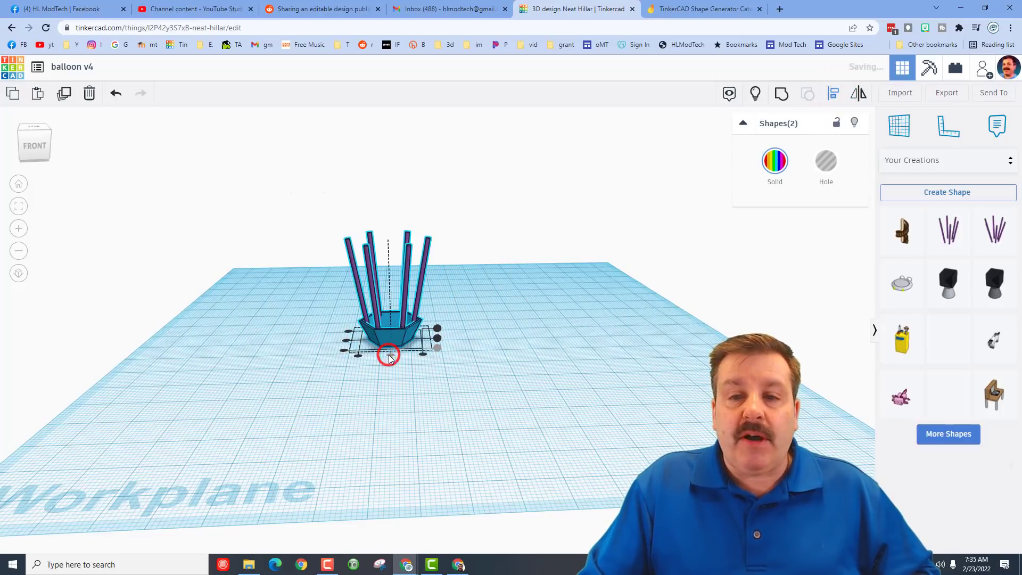
- Center the strings on the basket and enlarge them evenly to fit
click(468, 392)
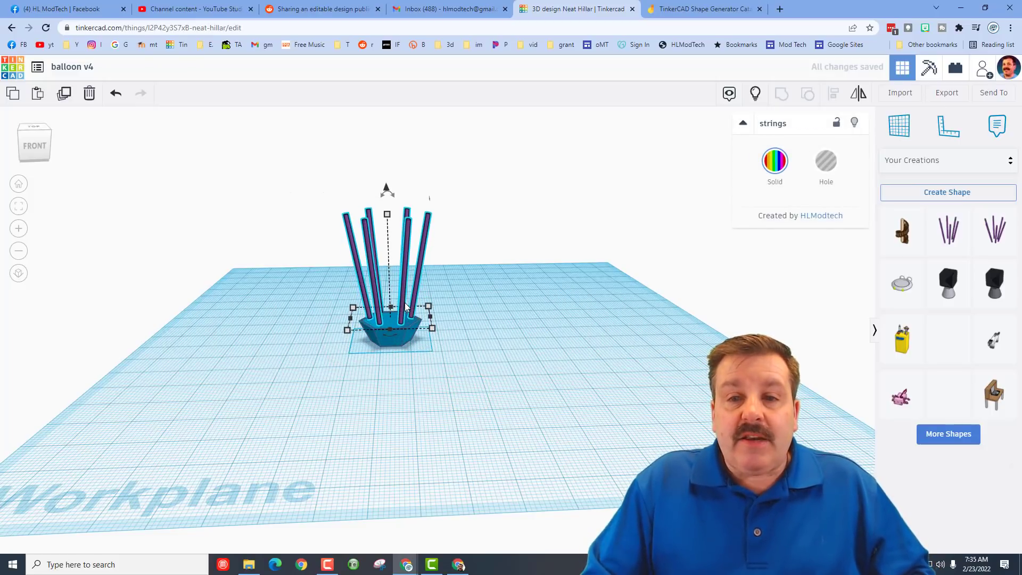
click(397, 338)
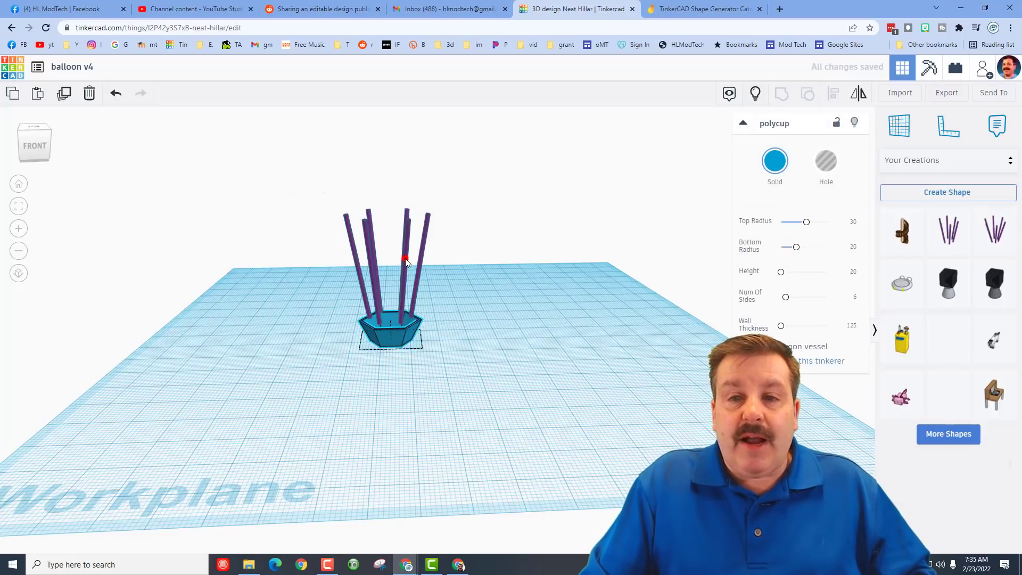
click(388, 248)
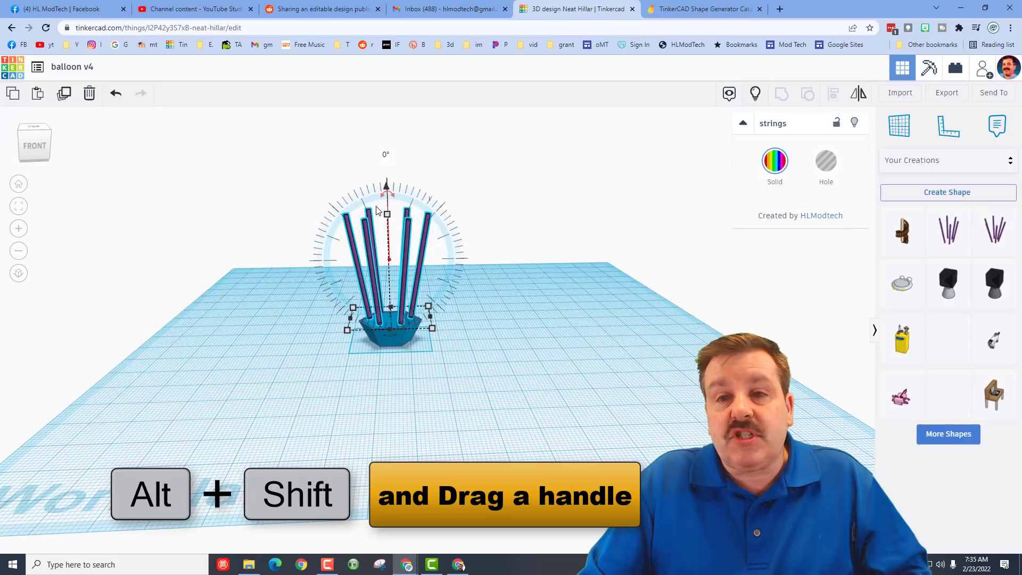
drag(386, 214, 386, 207)
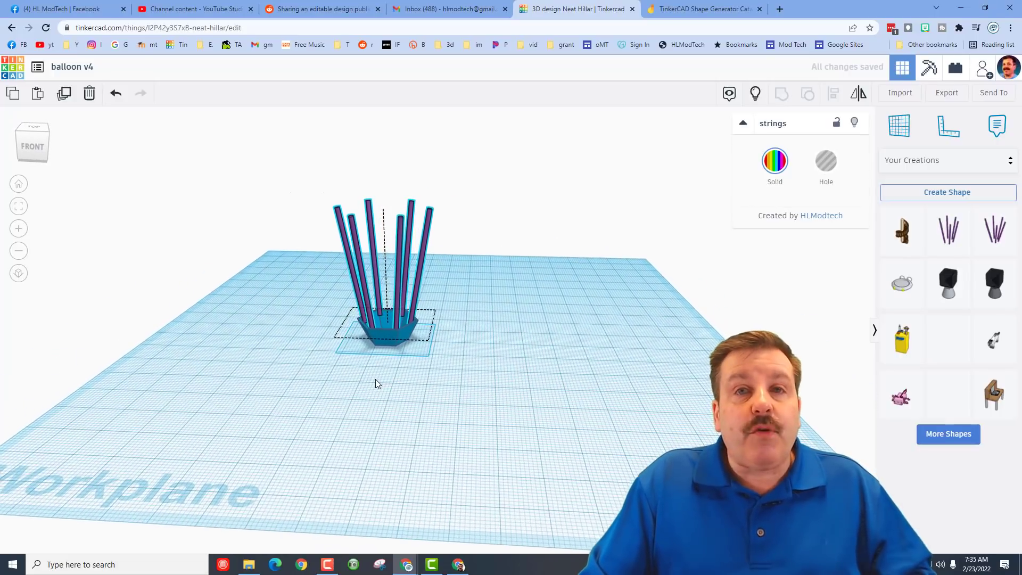
click(754, 93)
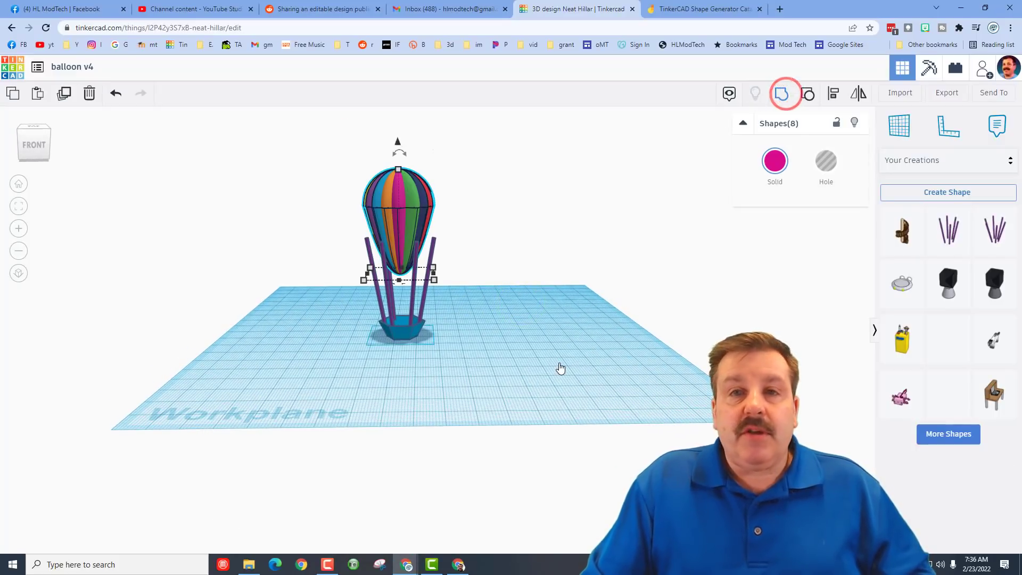
- Group the balloon stripes and tick Multicolor to keep their original colours
click(785, 93)
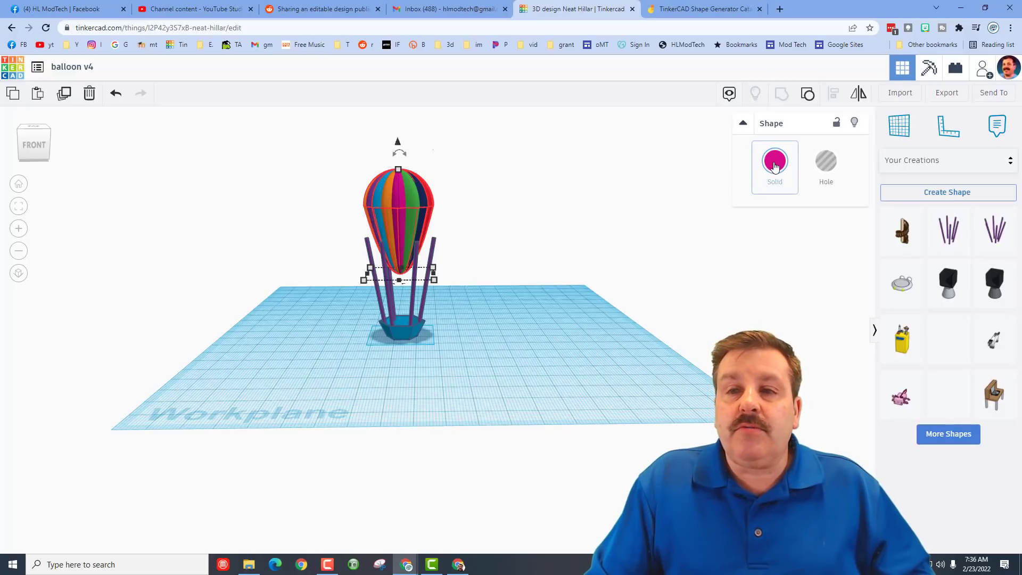
click(775, 161)
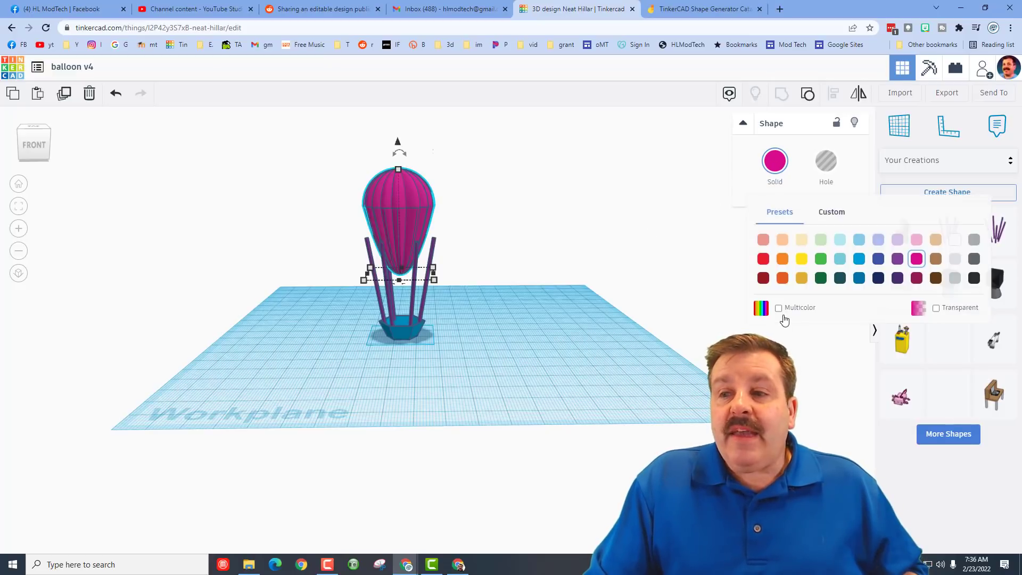
click(778, 307)
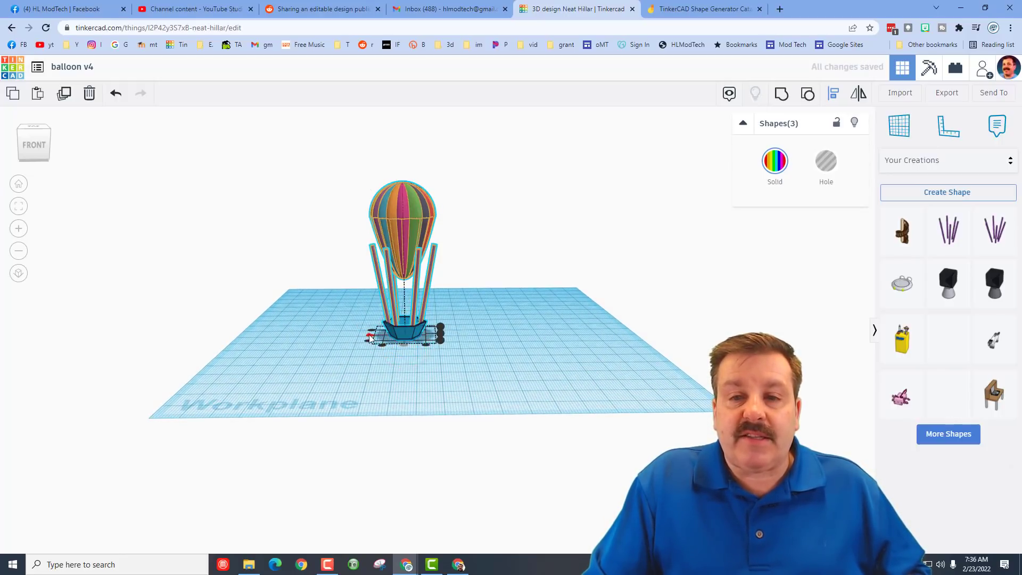
- Align the centres of the balloon, strings and basket
click(403, 221)
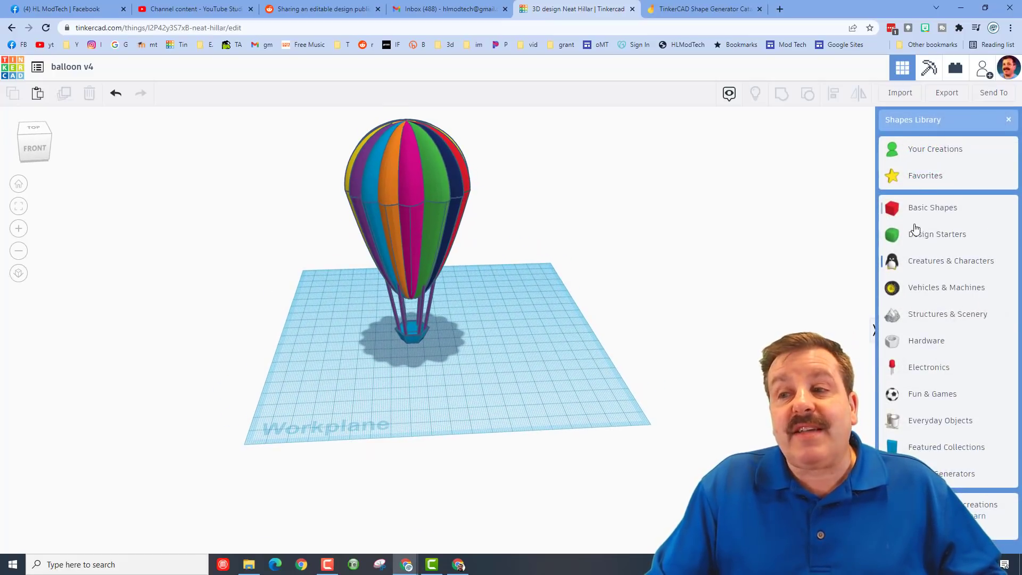
- Browse the Shapes Library to Structures & Scenery, then open Invite people sharing
click(938, 234)
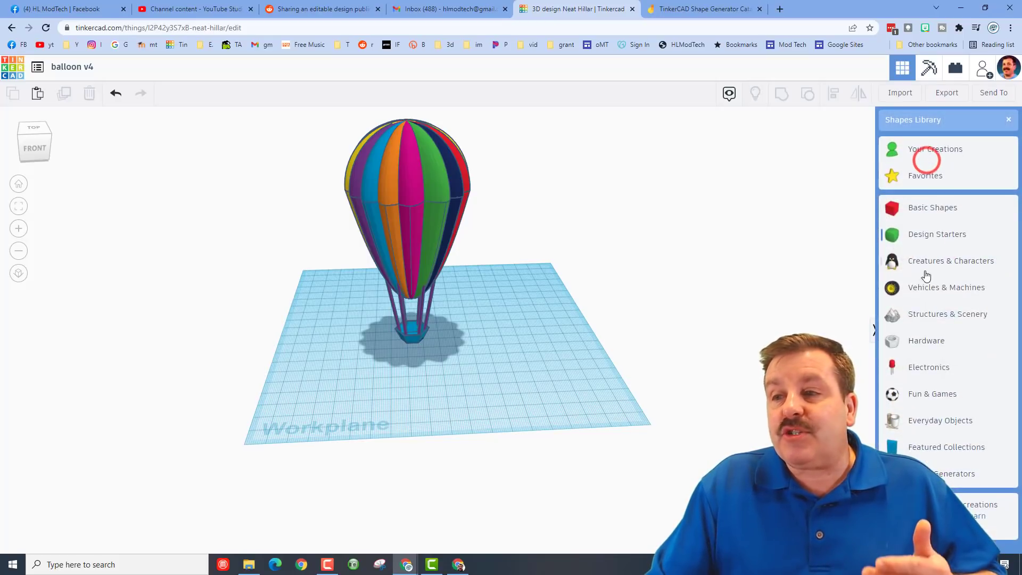
click(950, 260)
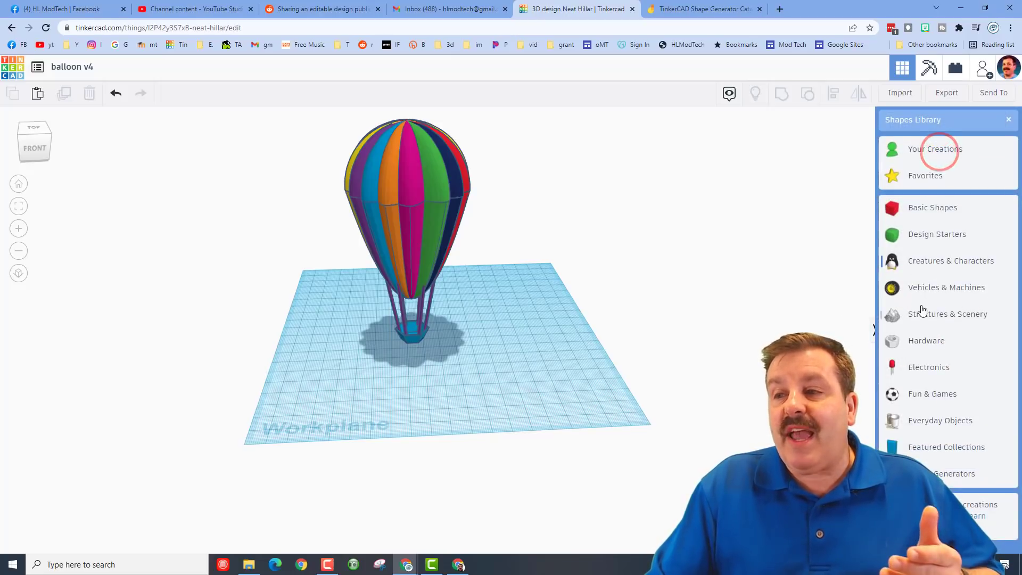
click(949, 313)
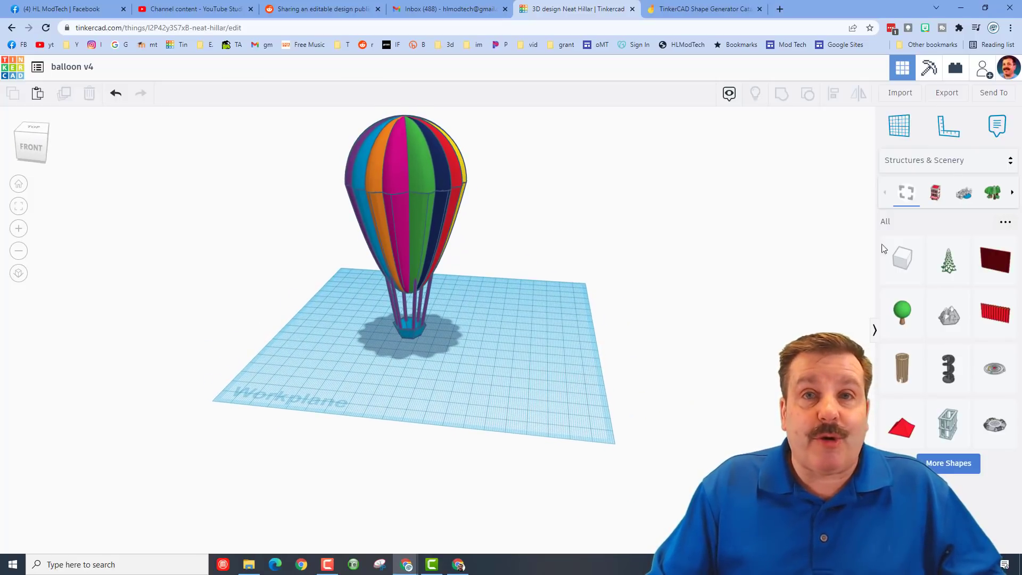
click(985, 67)
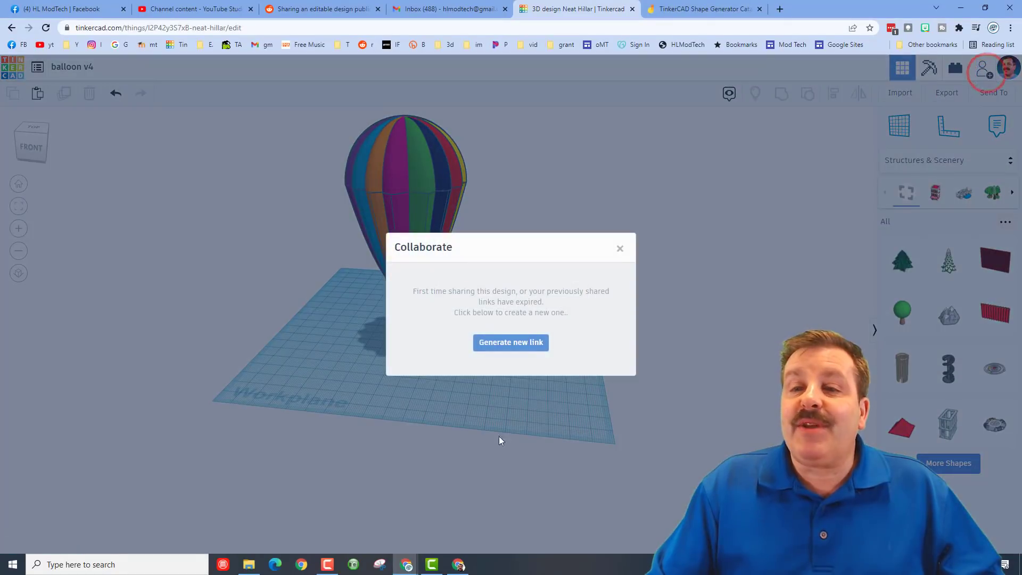
- Generate a new collaboration link and copy it
click(510, 342)
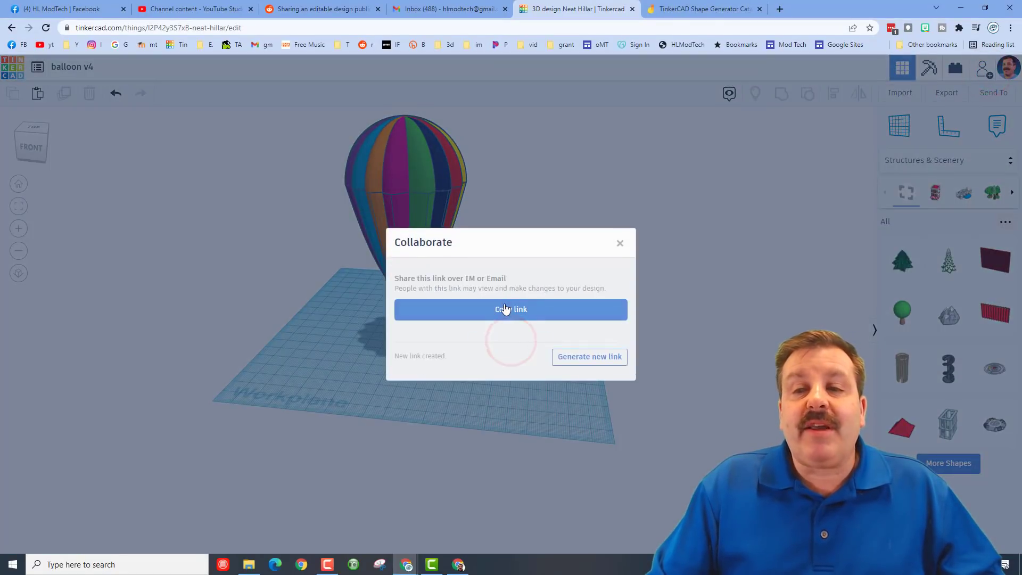
click(619, 243)
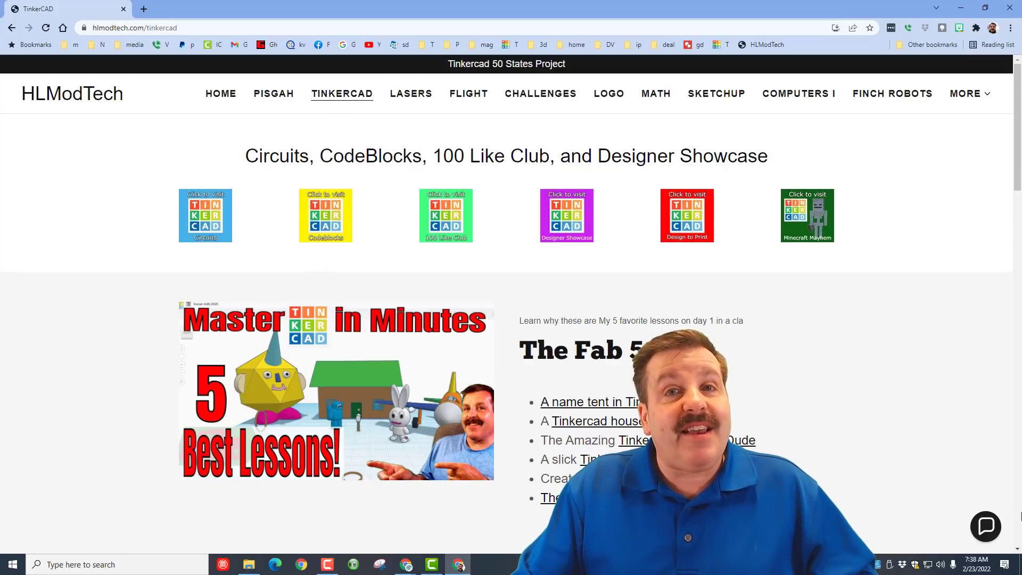
- Open the chat bubble on the HLModTech Tinkercad lessons page
click(986, 527)
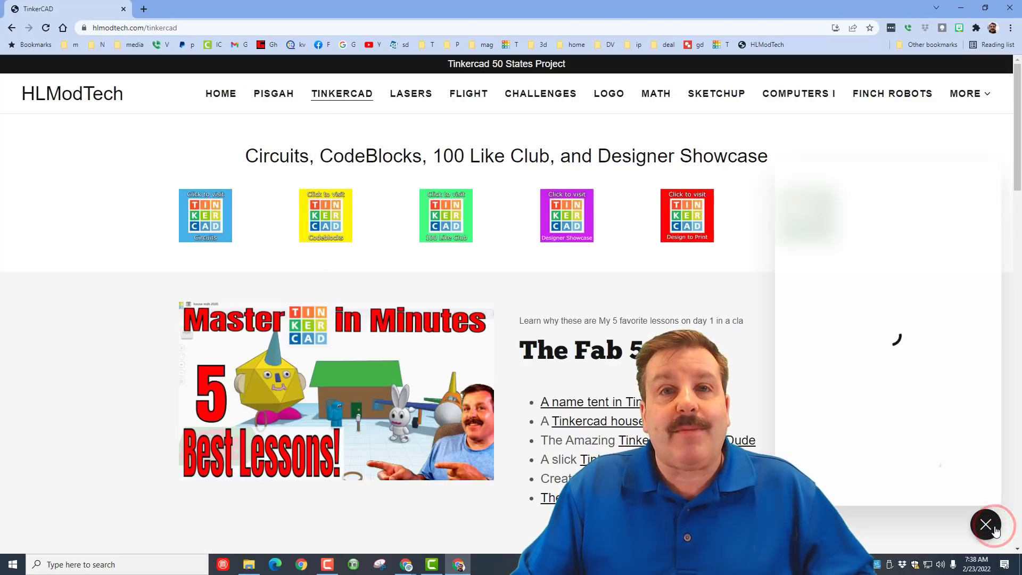